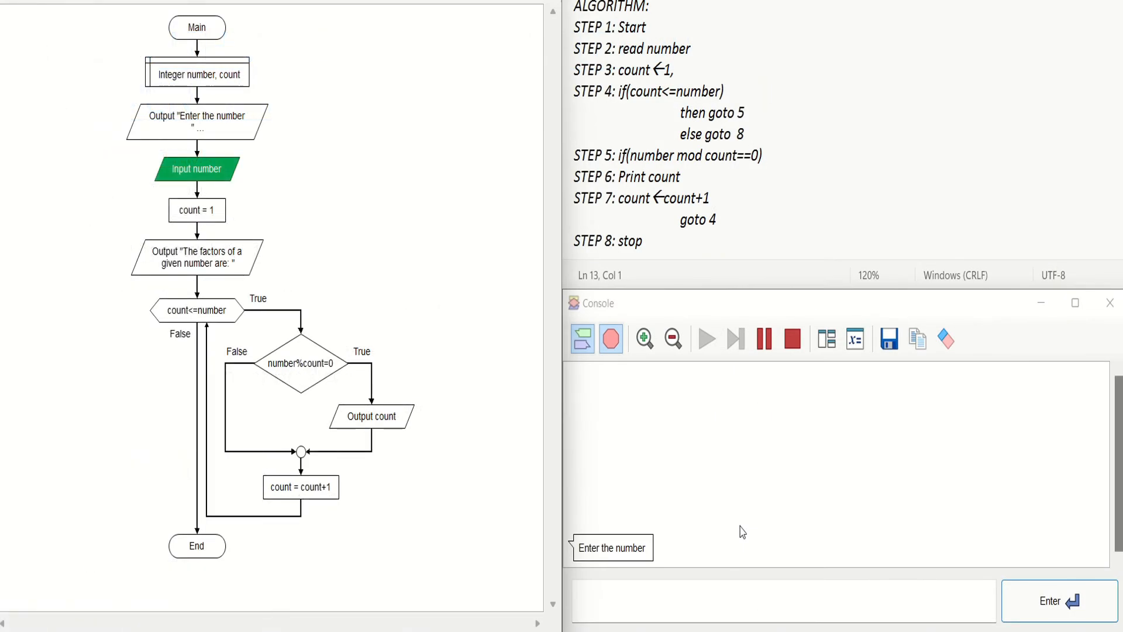
Submit 6 to the console listing factors 1, 2, 3, 6, then rerun for 5 listing 1, 5
left_click(781, 600)
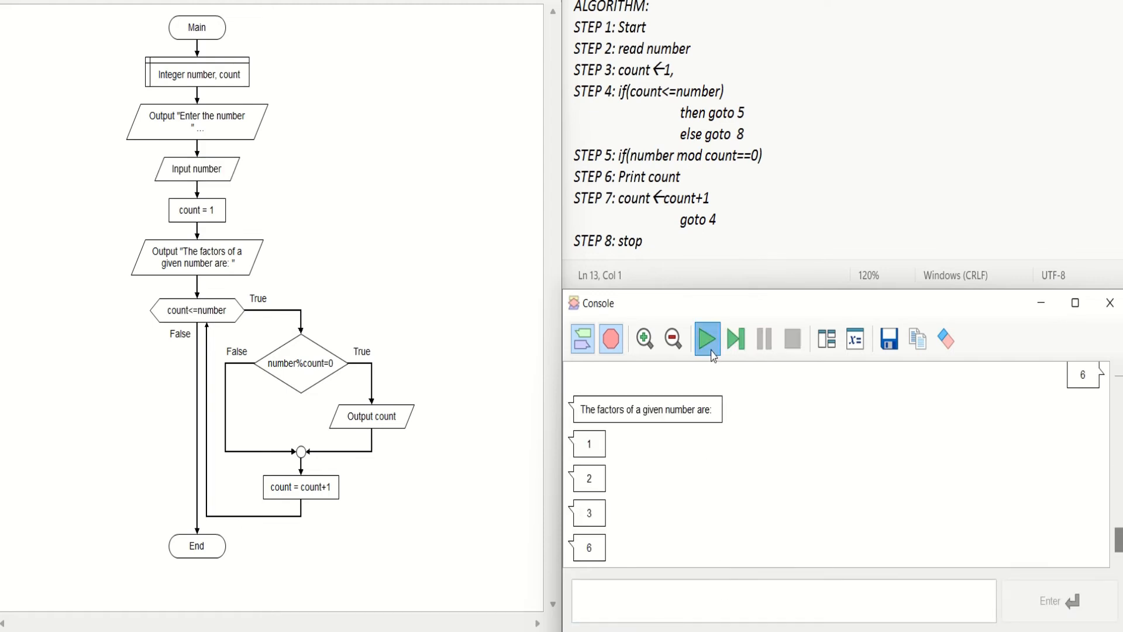
left_click(705, 338)
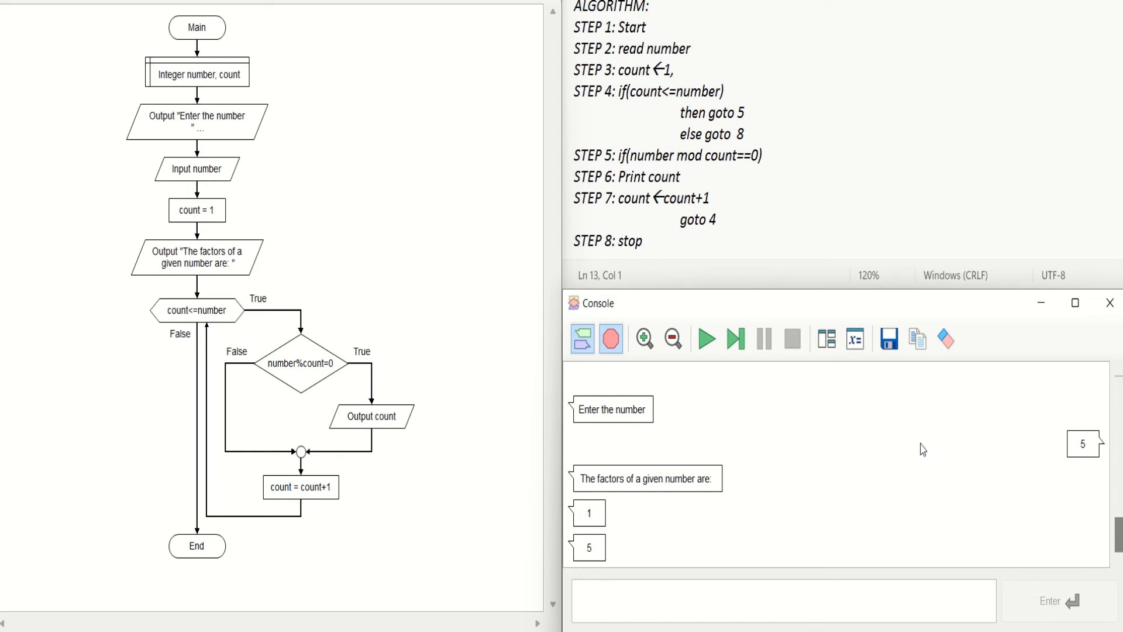
mouse_move(774, 511)
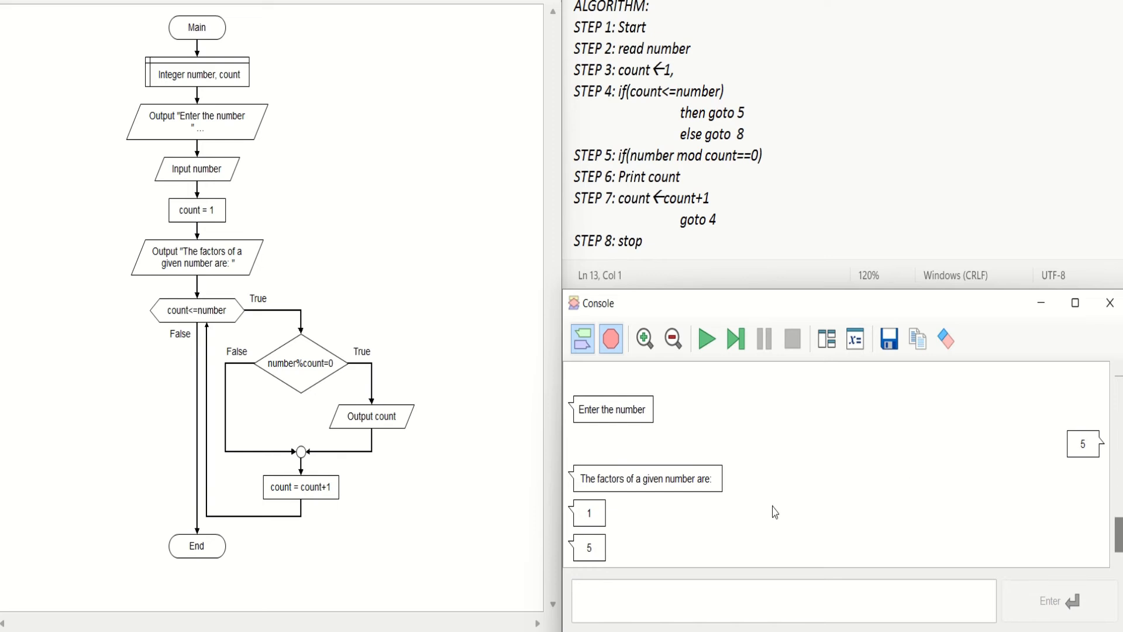